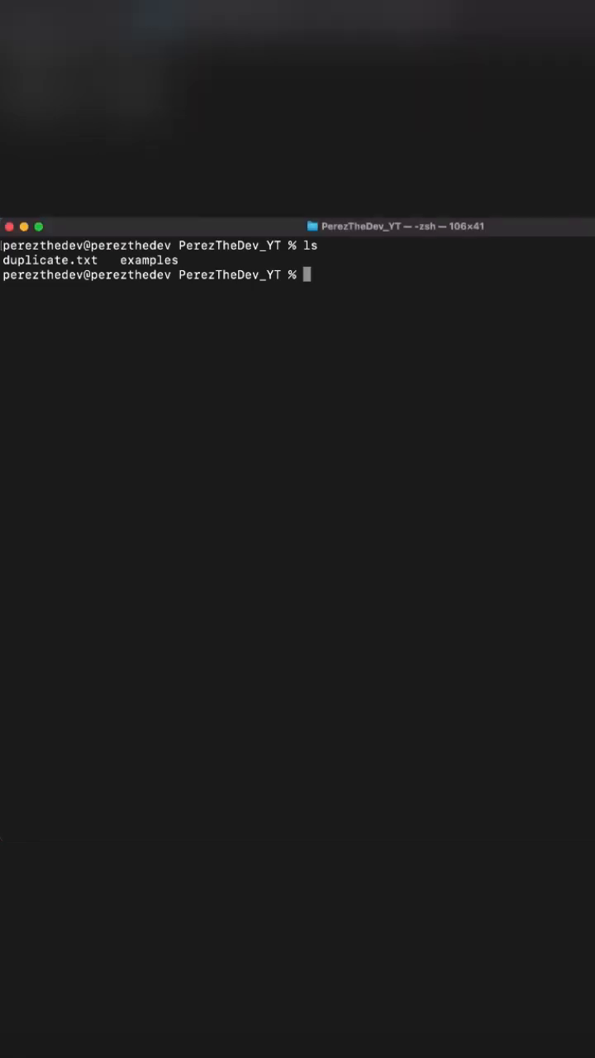
# Delete duplicate.txt with rm, then move up into Documents with cd ..
pyautogui.write('rm')
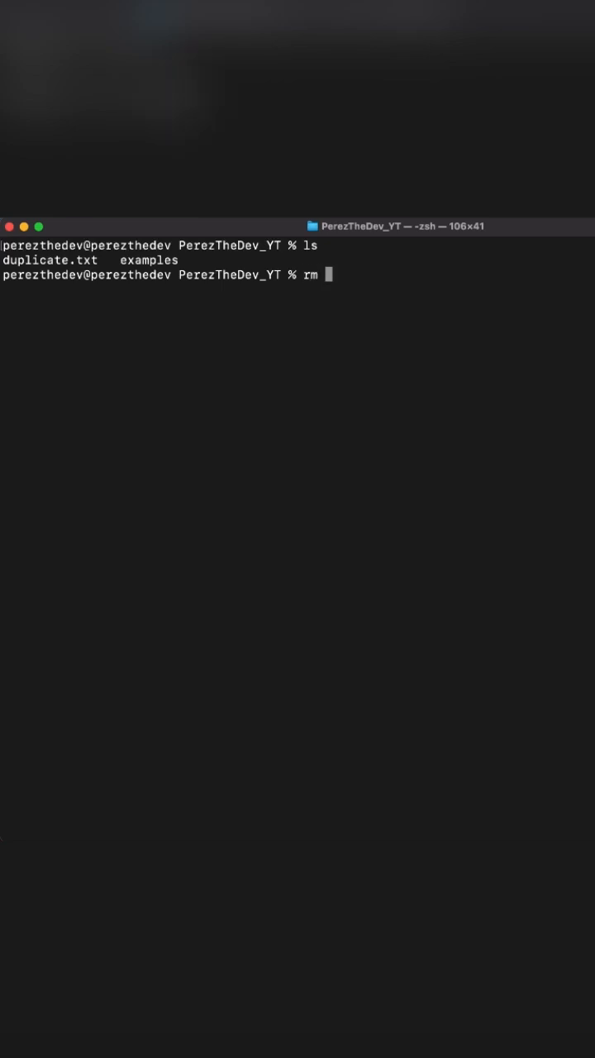
pyautogui.write('duplicate.txt')
pyautogui.write('ls')
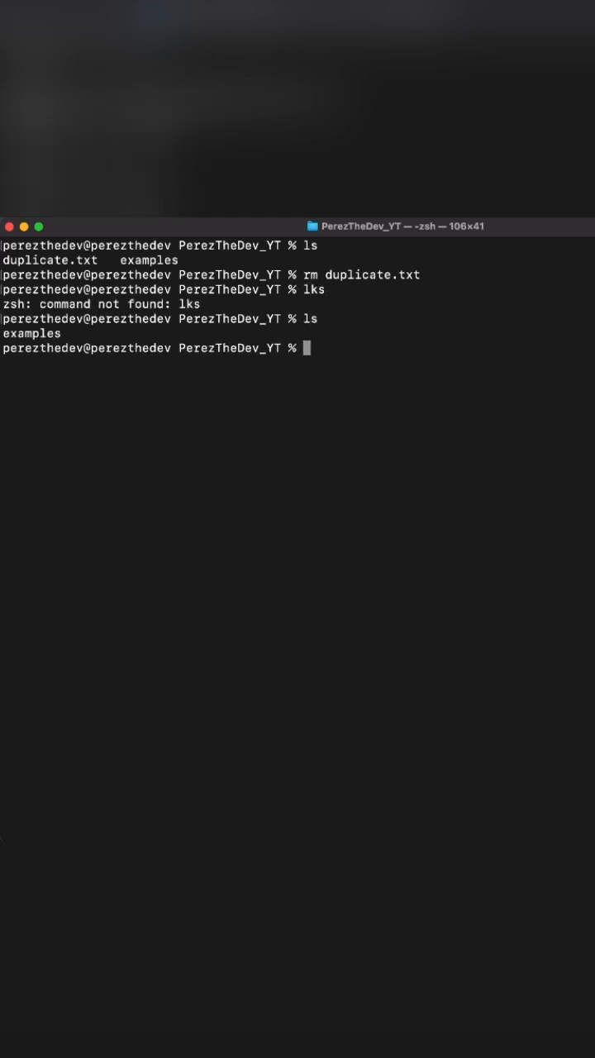
pyautogui.write('cd ..')
pyautogui.write('ls')
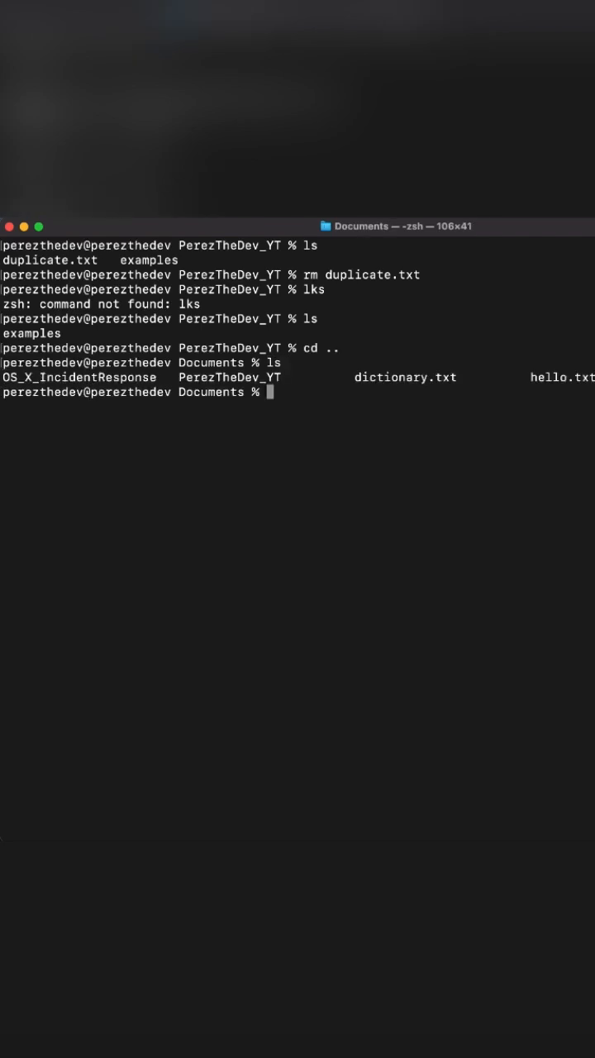
# Page through dictionary.txt in less, then quit back to the Documents prompt.
pyautogui.write('less')
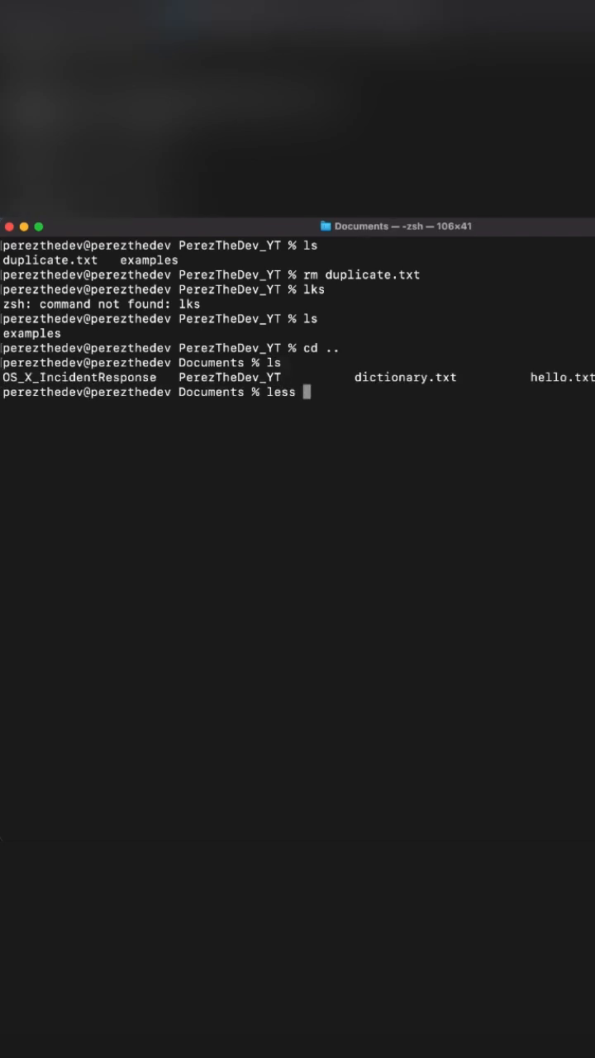
pyautogui.write('dictionary.txt')
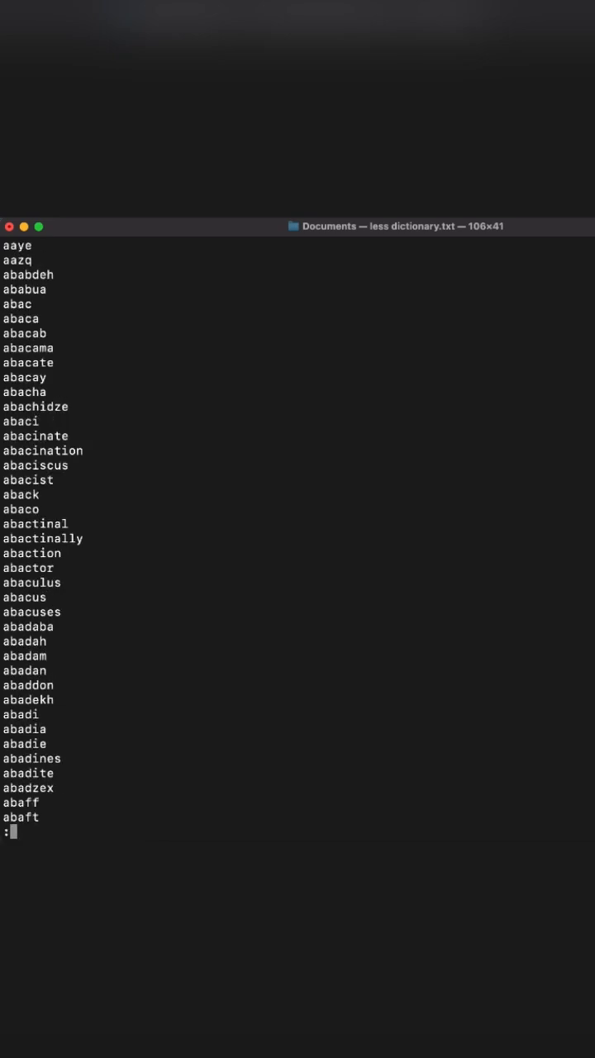
pyautogui.press('q')
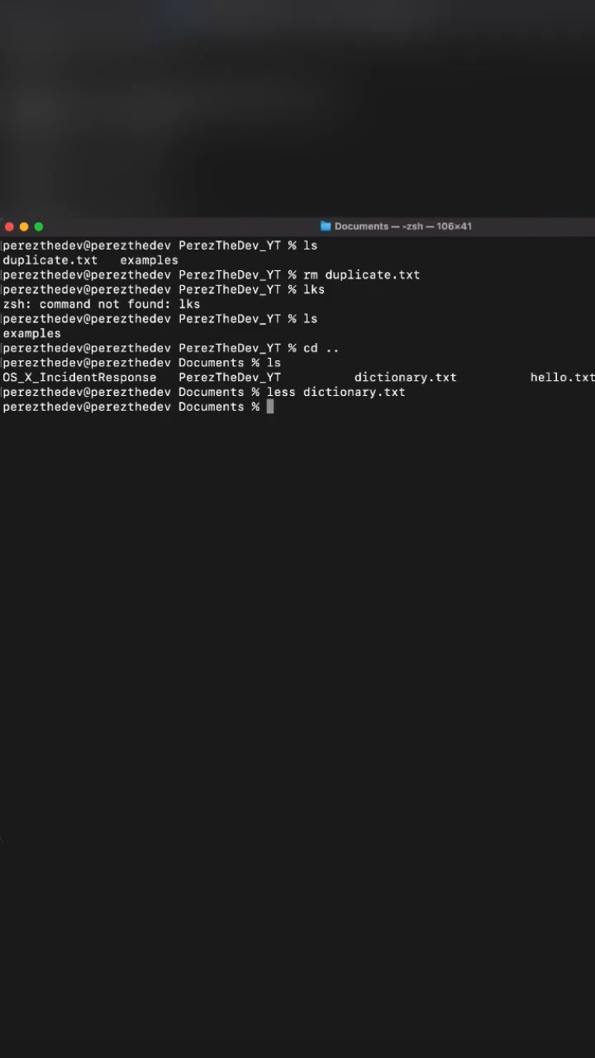
# Search dictionary.txt for words containing 'aaa' with grep, then start typing a man command.
pyautogui.write('grep aaa dictionary.txt')
pyautogui.write('man')
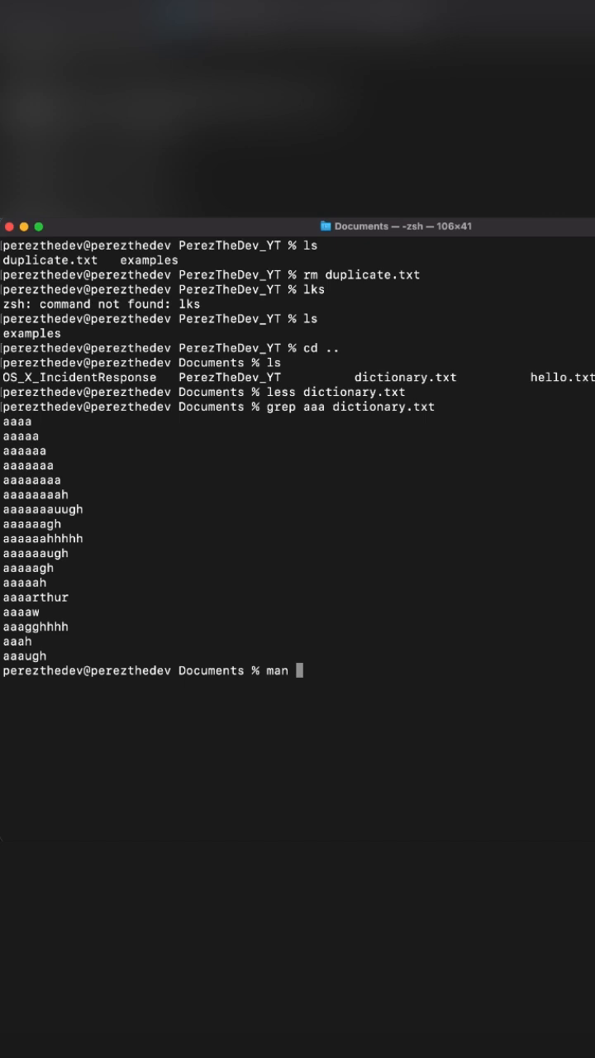
pyautogui.write('g')
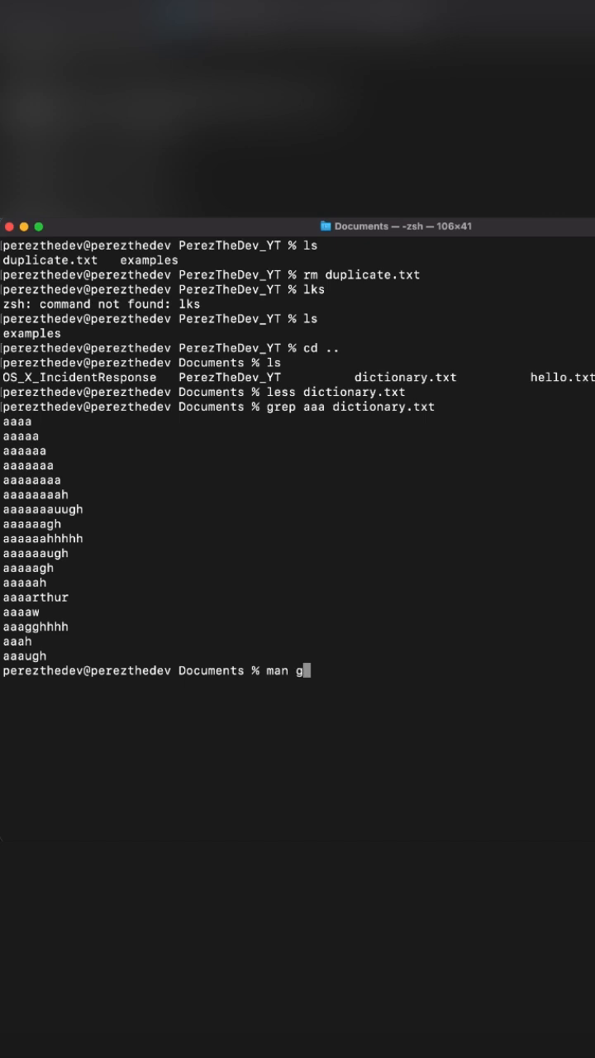